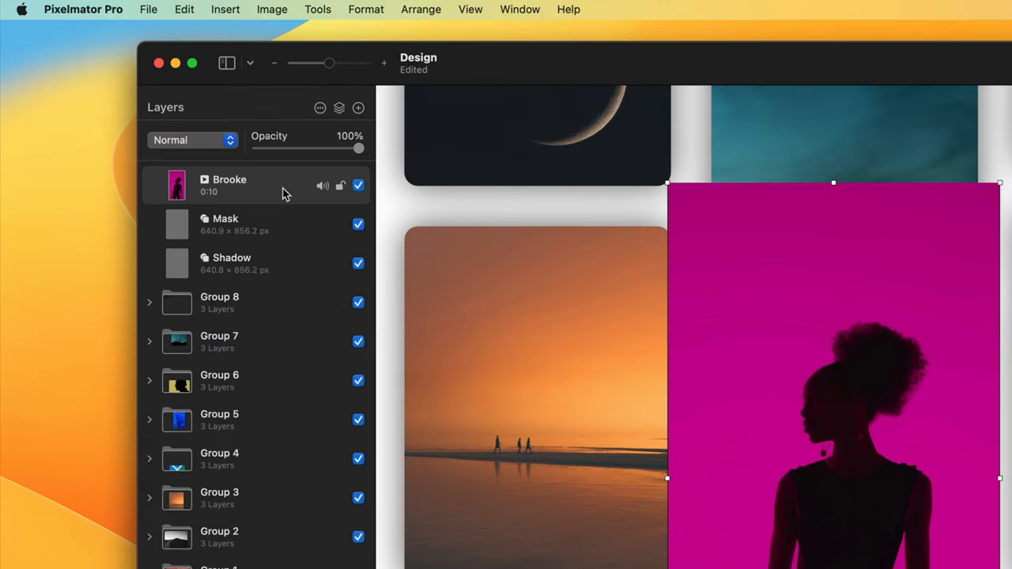
Clip the Brooke video layer into the rounded tile shape via Create Clipping Mask.
right_click(229, 185)
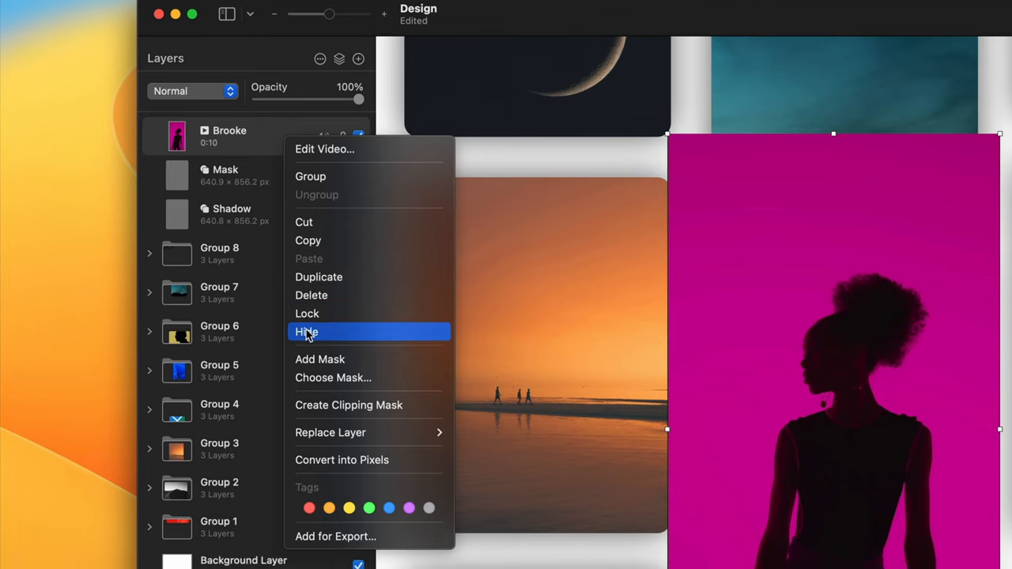
click(307, 332)
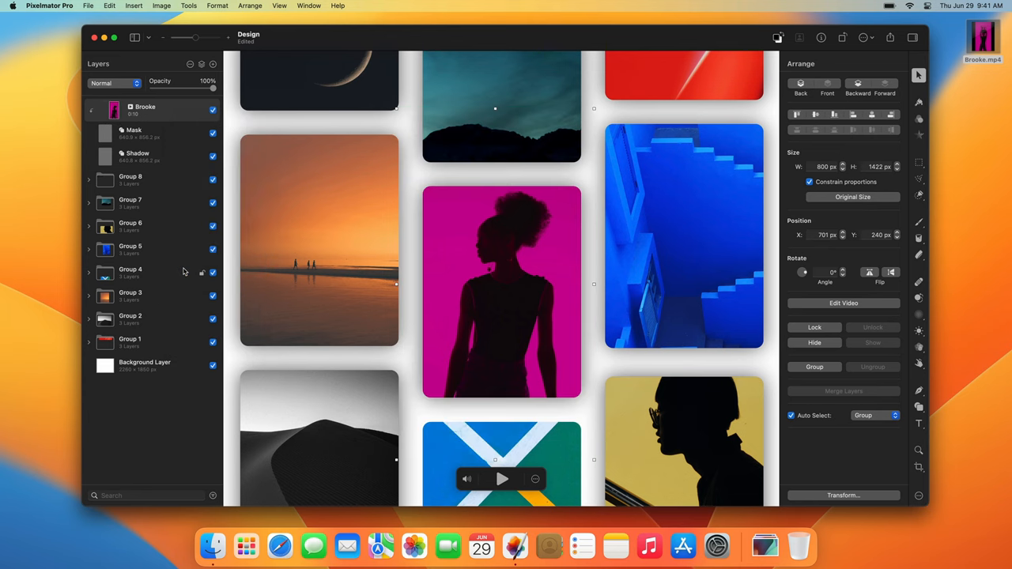
mouse_move(465, 307)
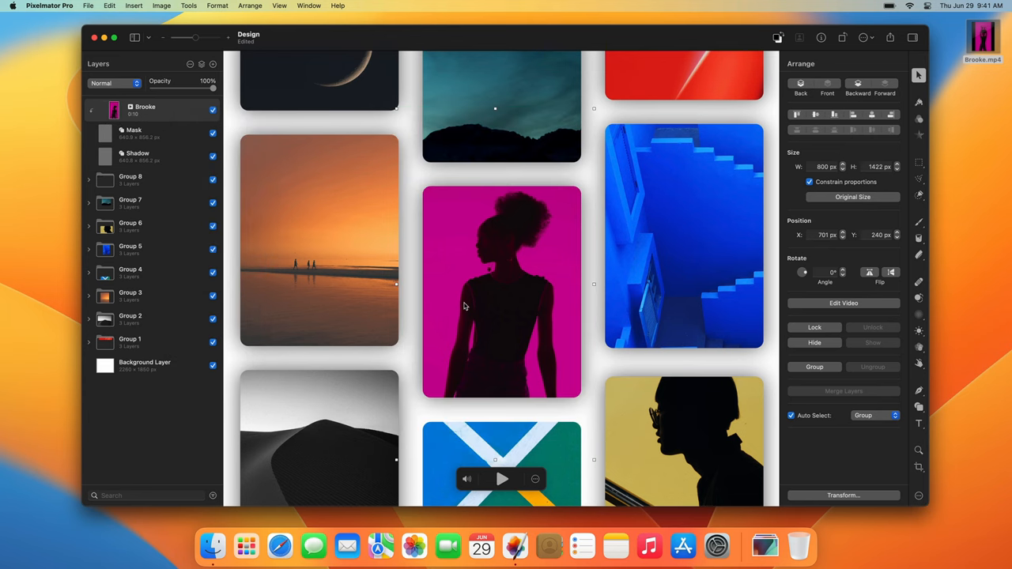